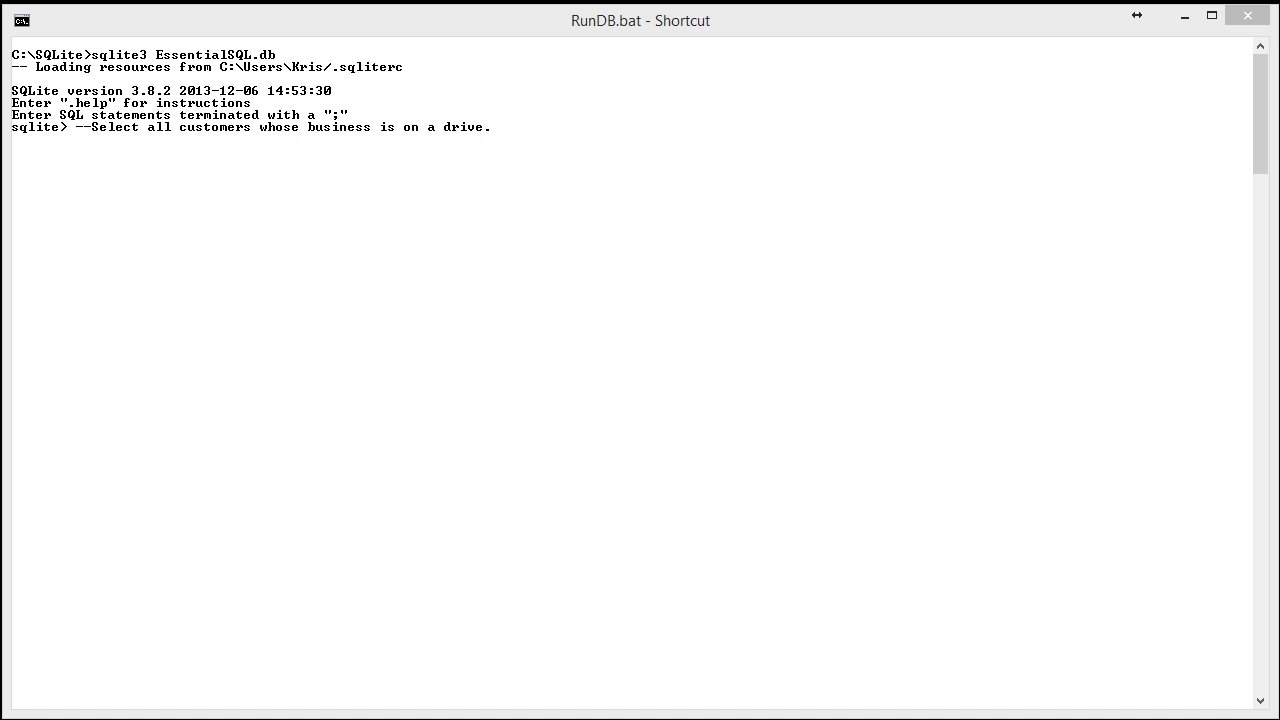
mouse_move(176, 192)
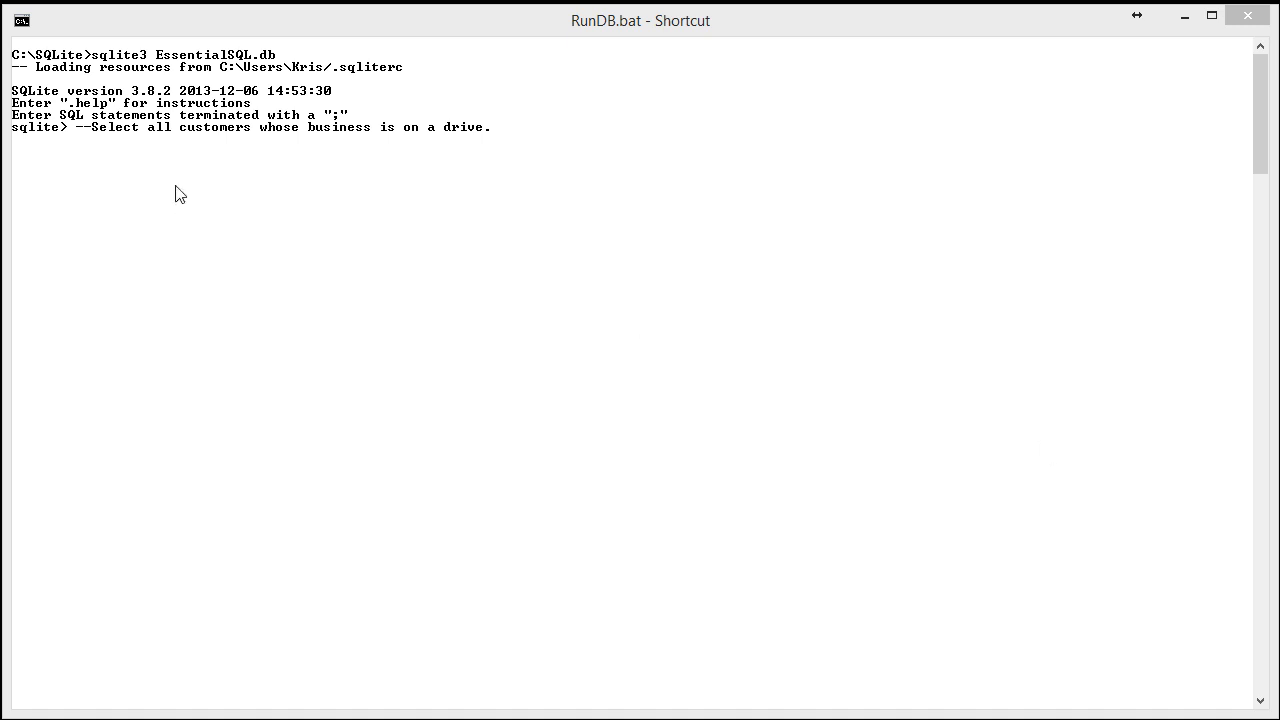
Step: Query company, contact and address of customers whose address contains 'Drive'
left_click(500, 126)
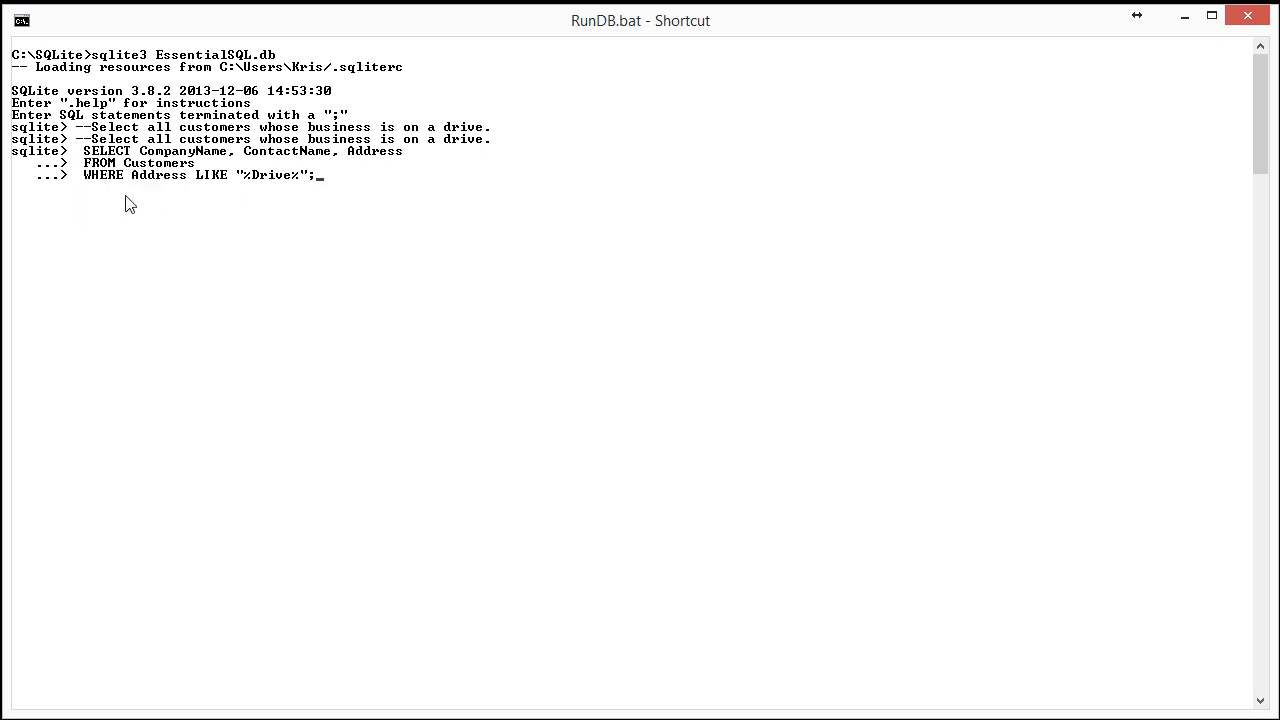
mouse_move(292, 170)
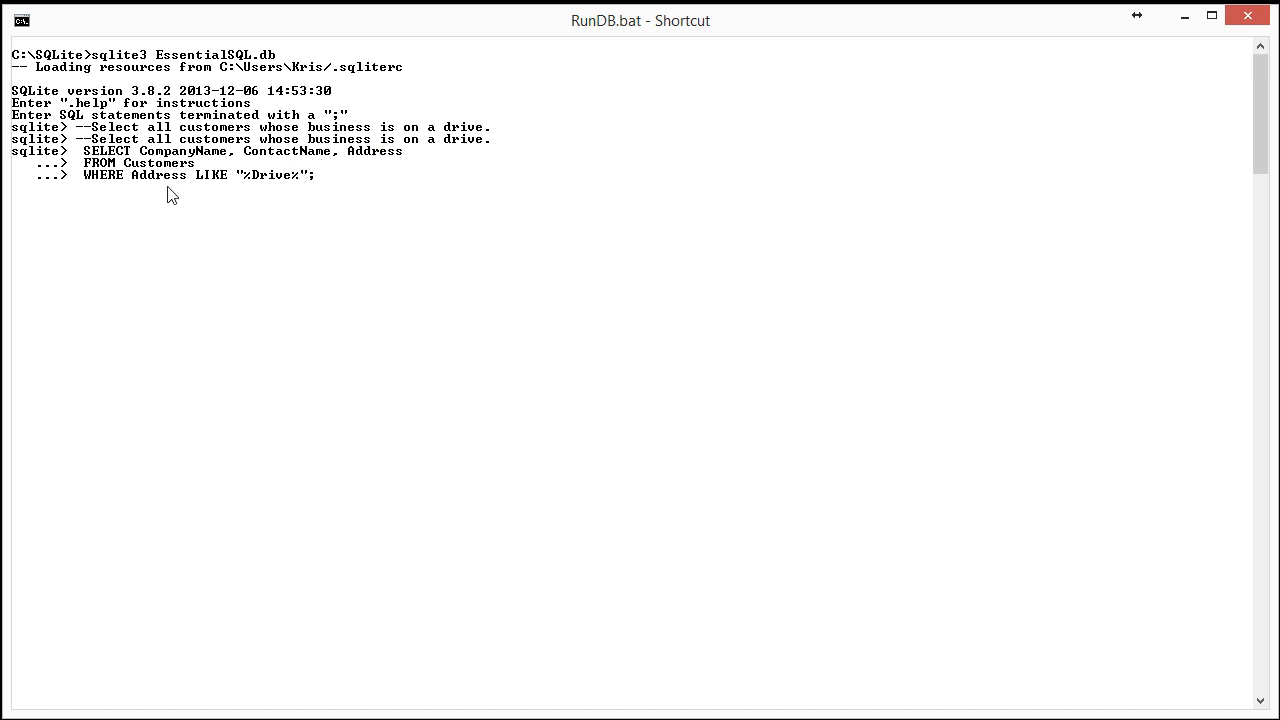
mouse_move(236, 188)
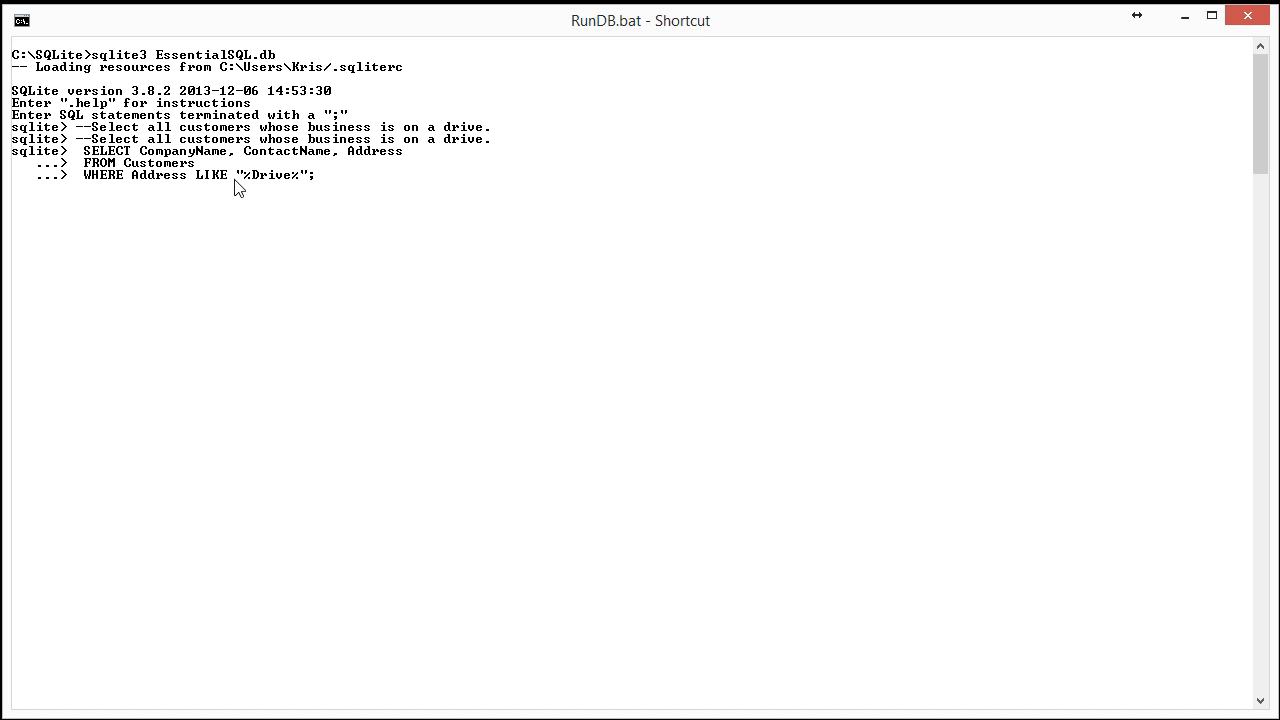
mouse_move(276, 188)
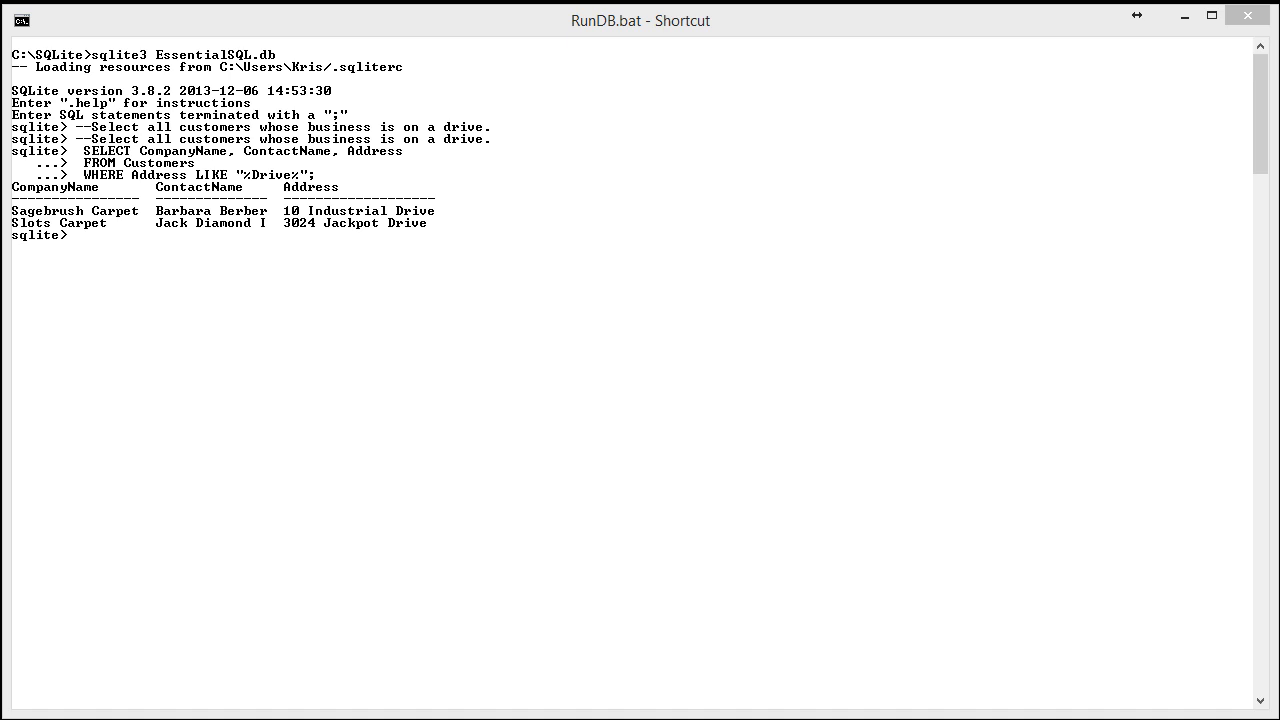
Step: Note the April-shipments task and show the Orders table structure with .schema orders
right_click(82, 234)
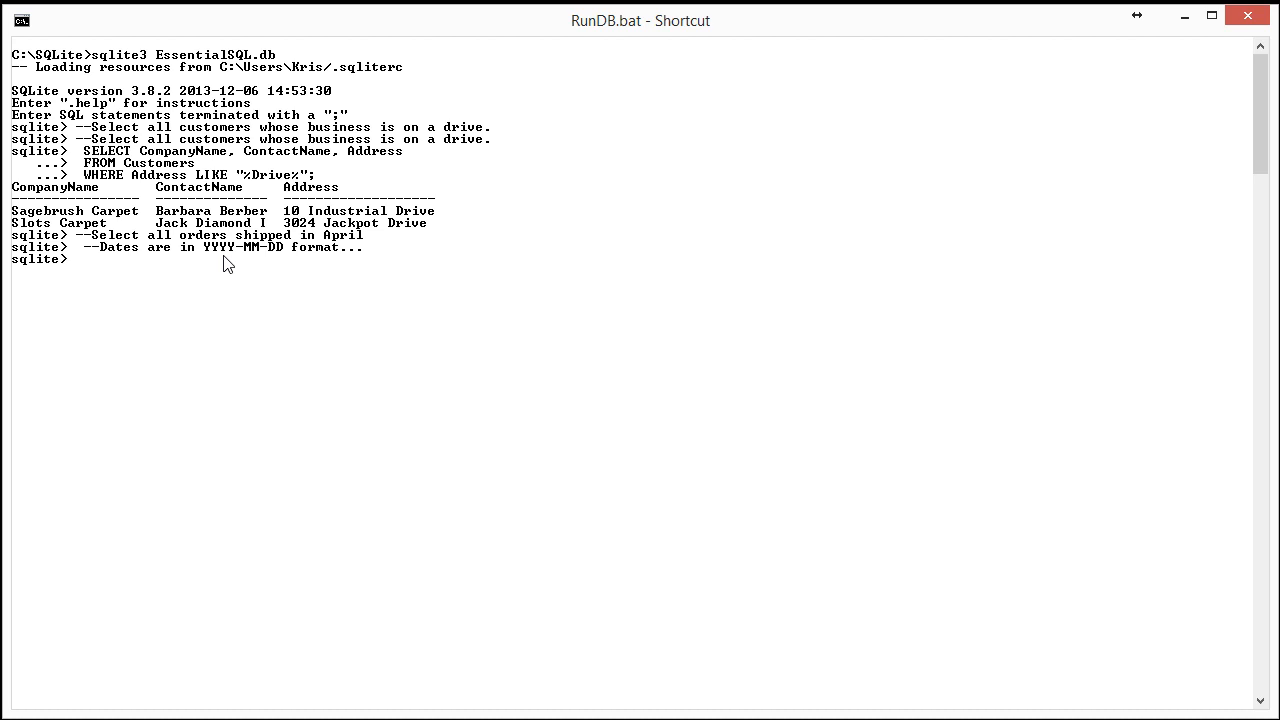
type(".schema")
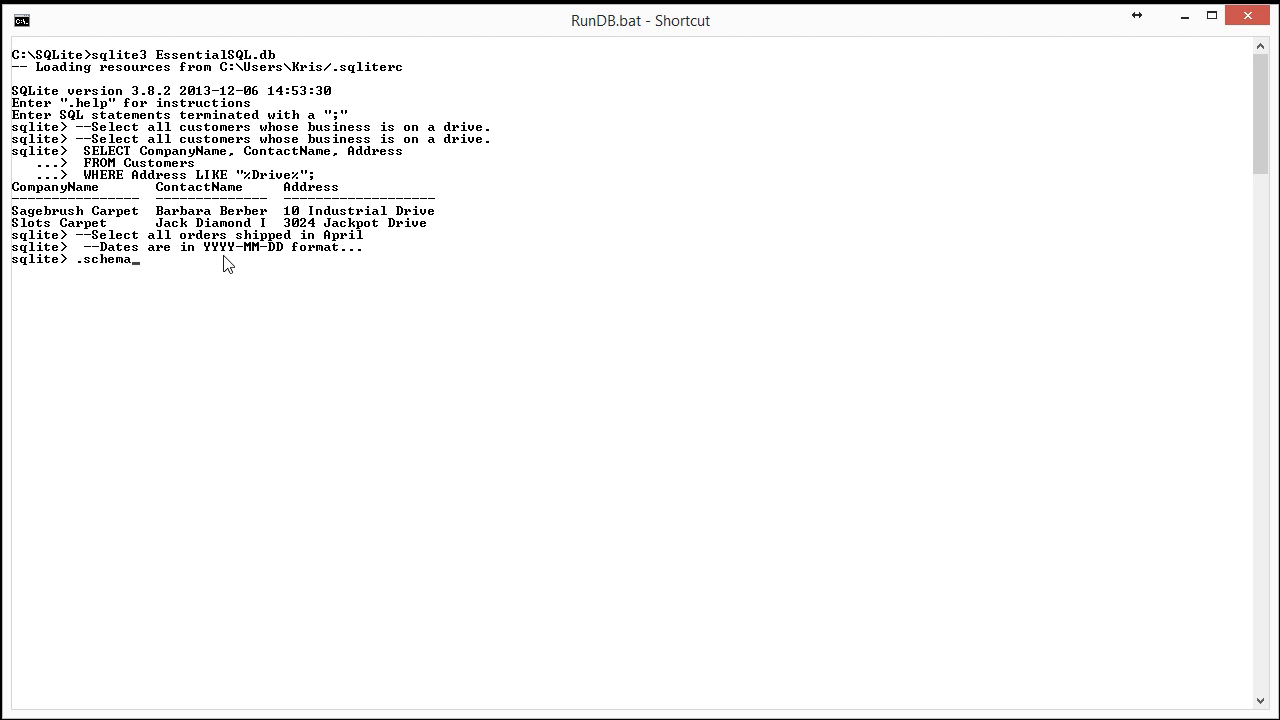
type("orders")
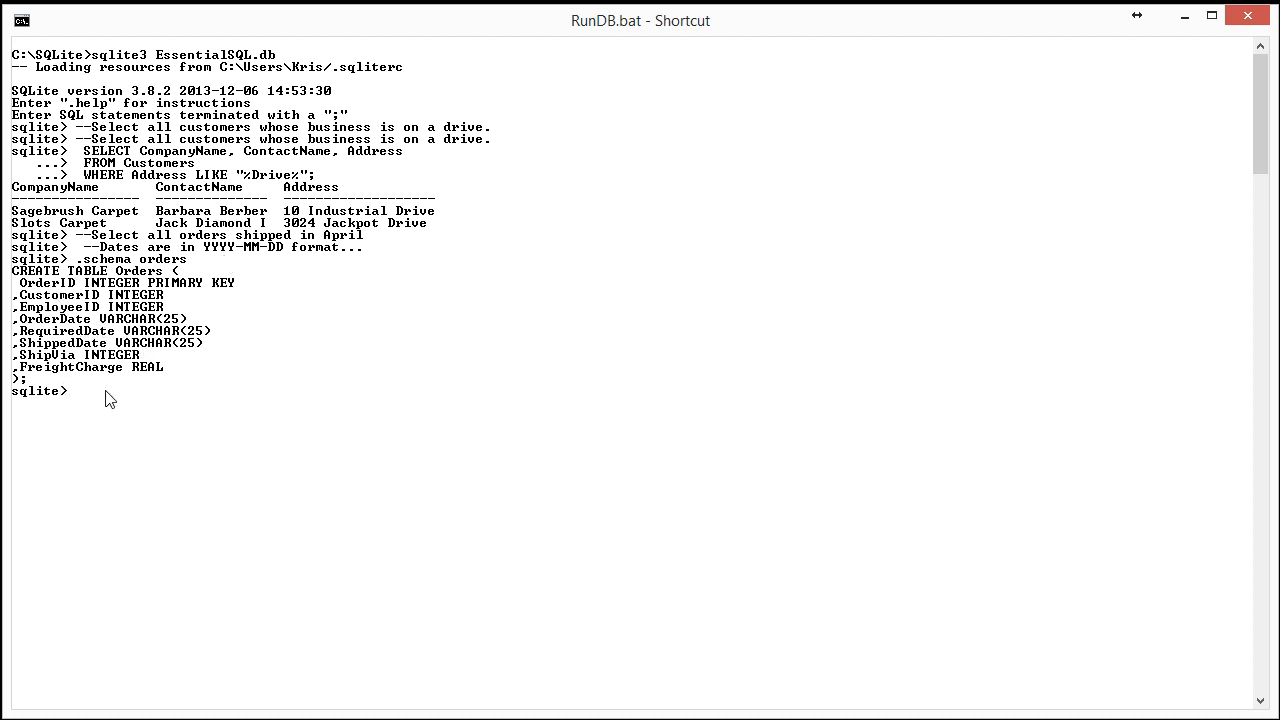
mouse_move(618, 442)
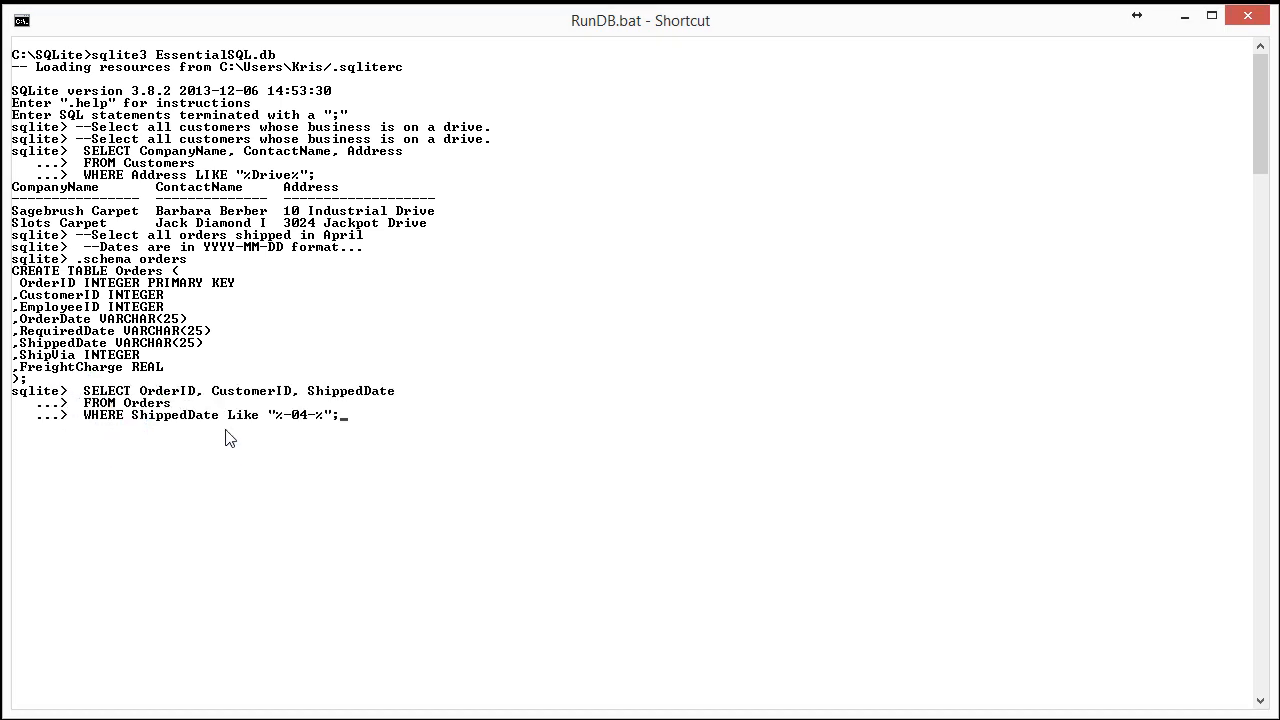
mouse_move(292, 424)
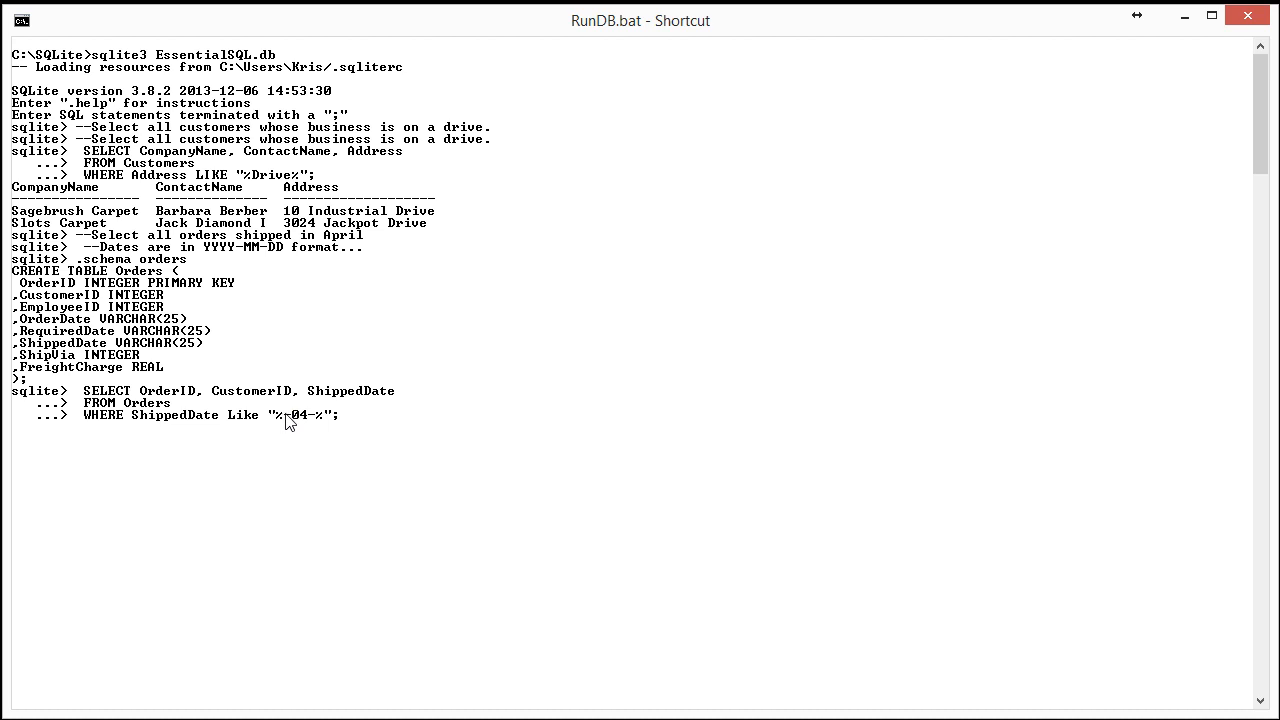
mouse_move(296, 424)
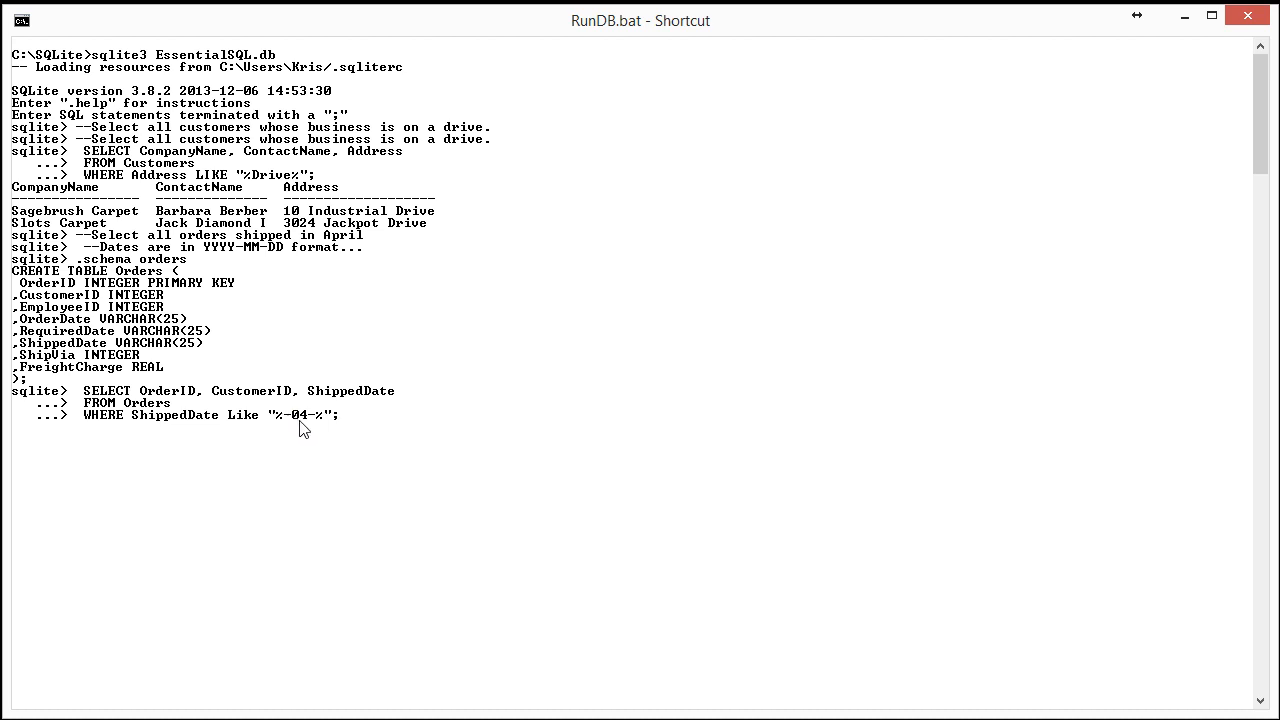
mouse_move(288, 420)
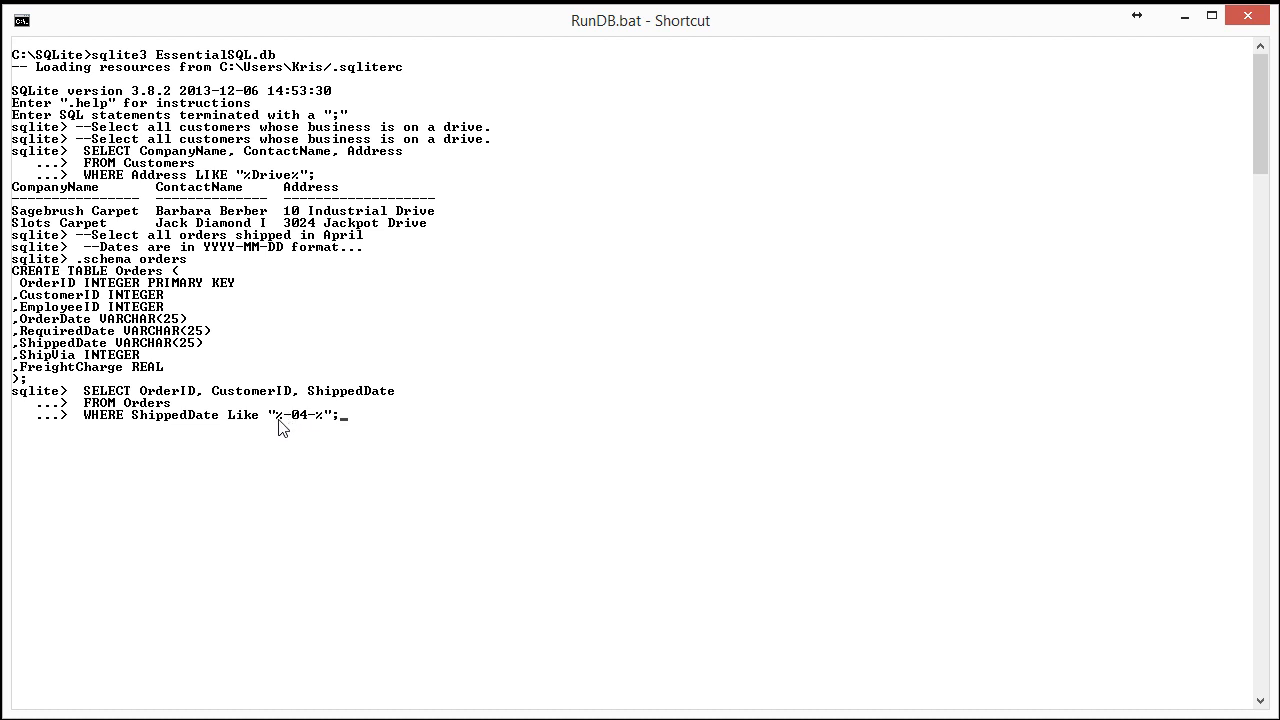
mouse_move(336, 432)
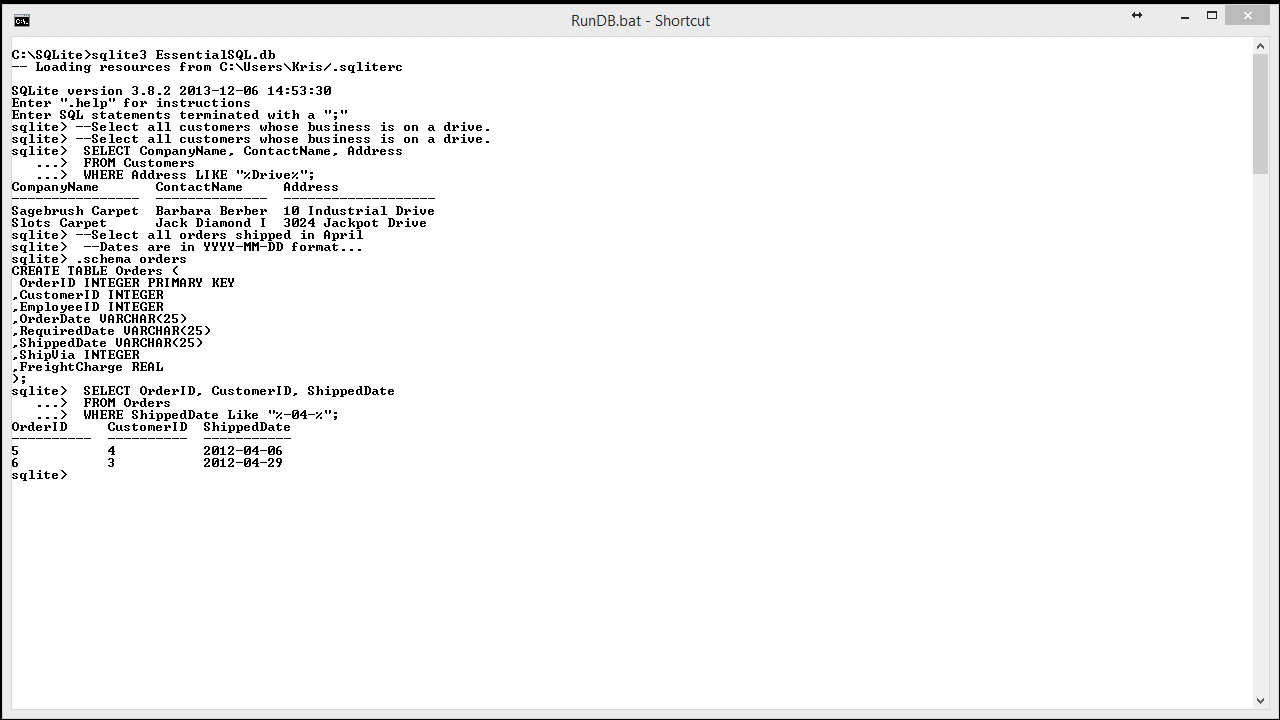
mouse_move(76, 494)
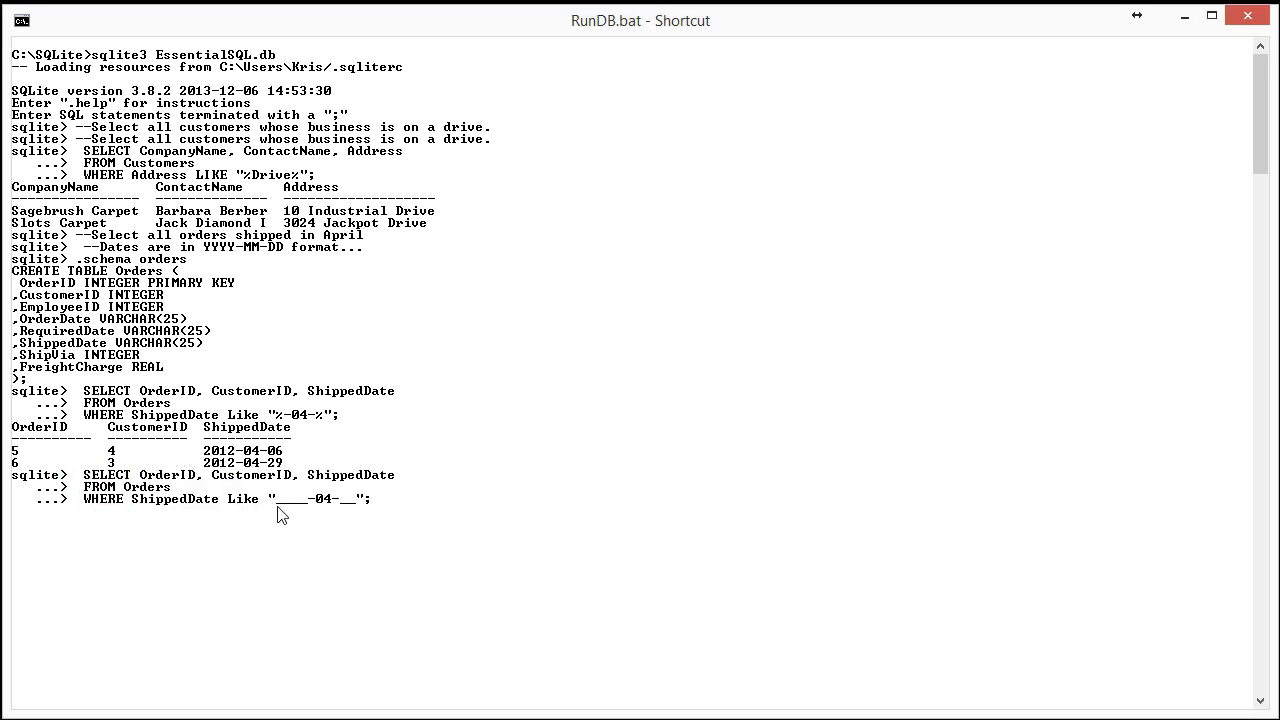
mouse_move(304, 512)
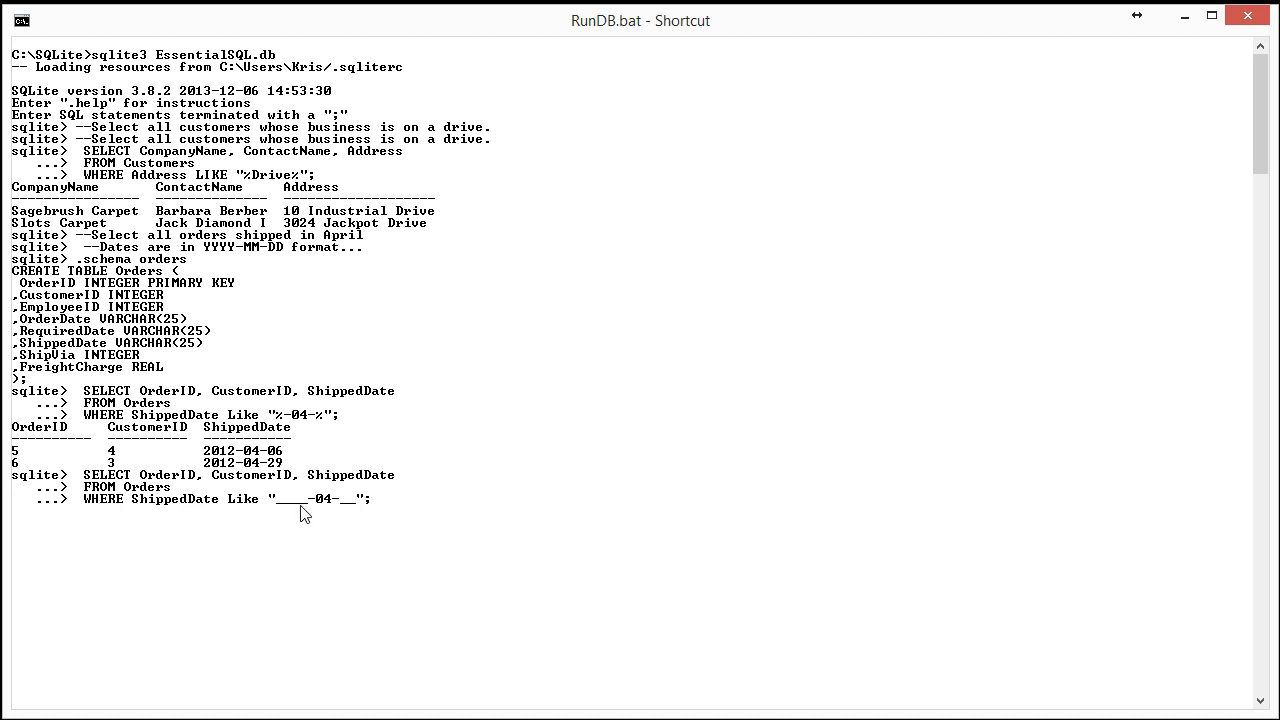
mouse_move(312, 504)
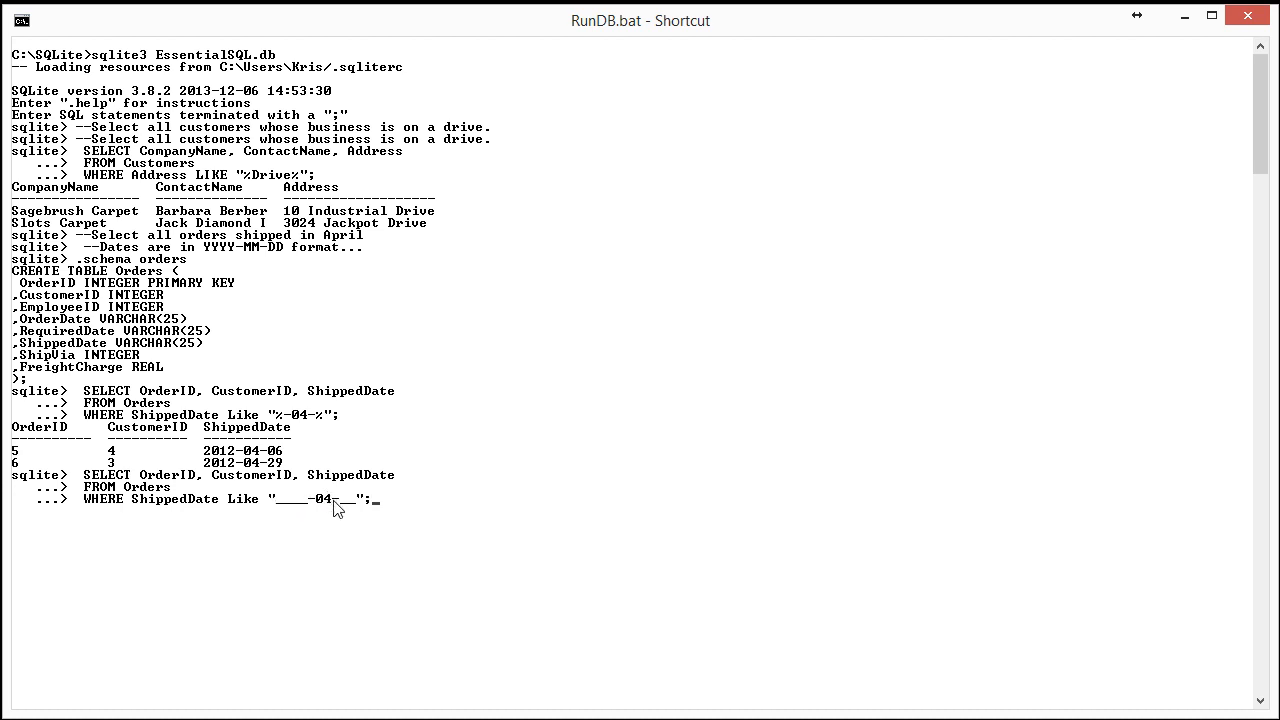
mouse_move(420, 510)
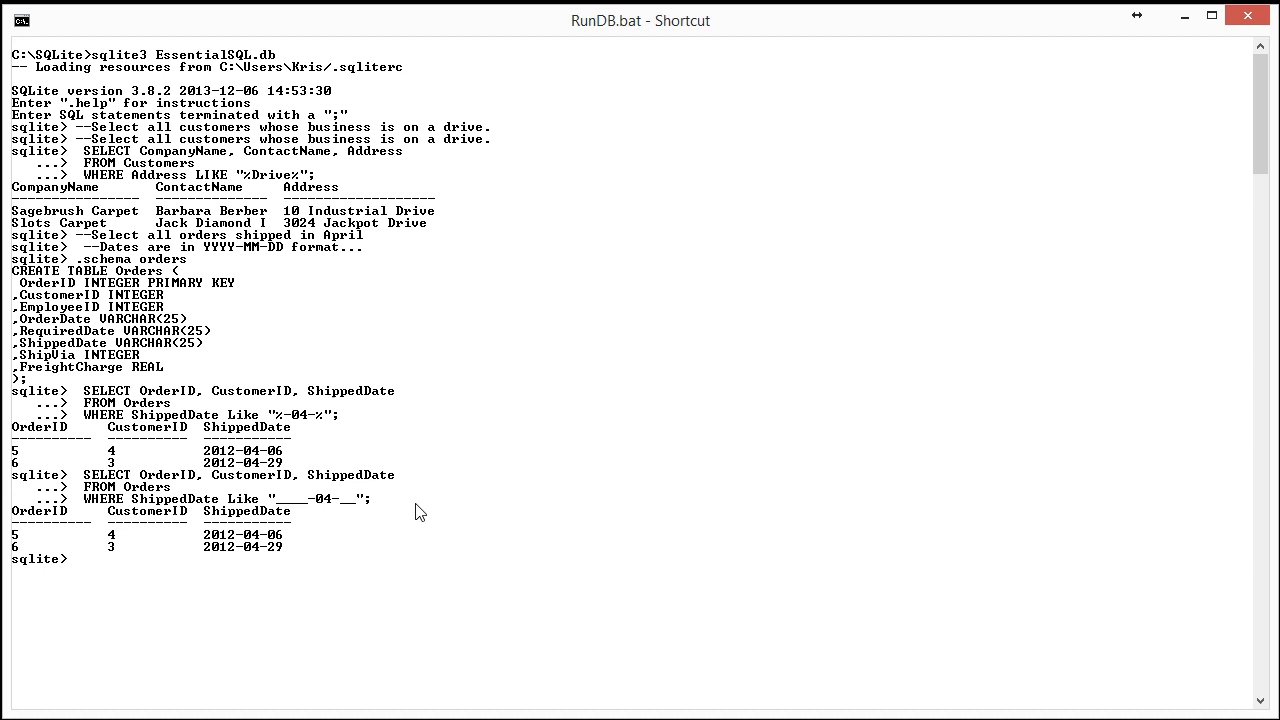
mouse_move(272, 544)
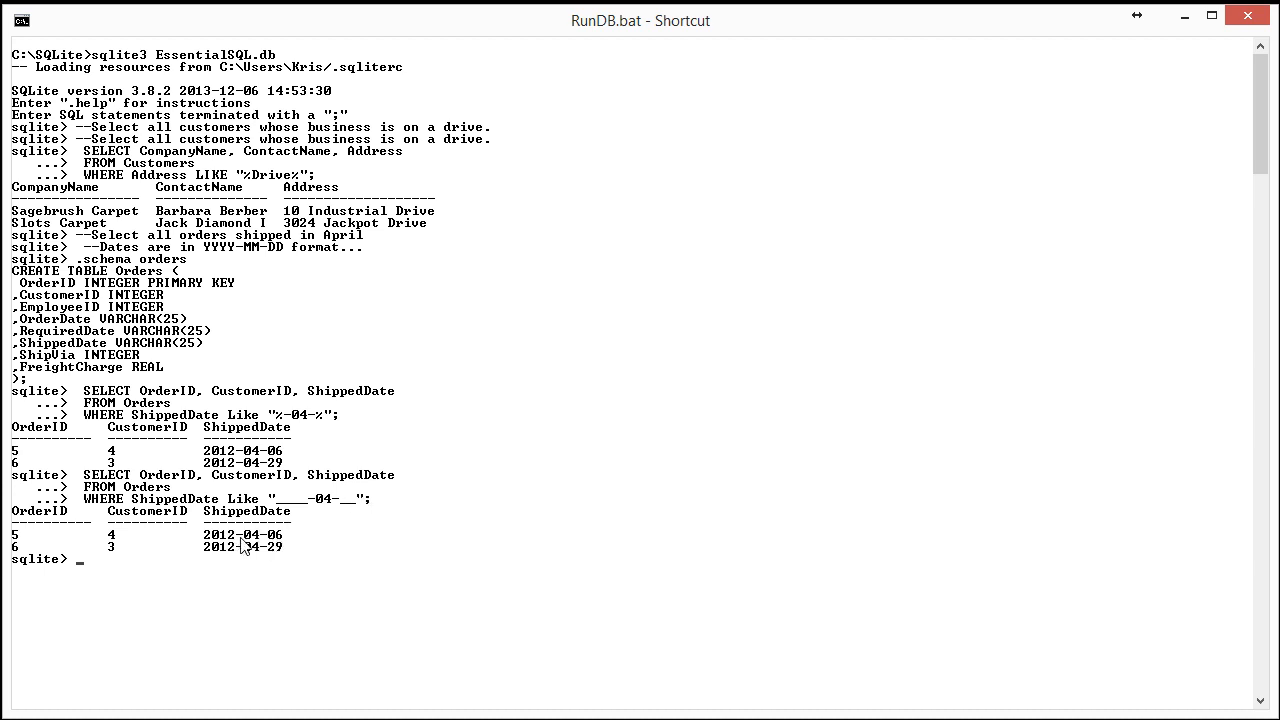
mouse_move(268, 546)
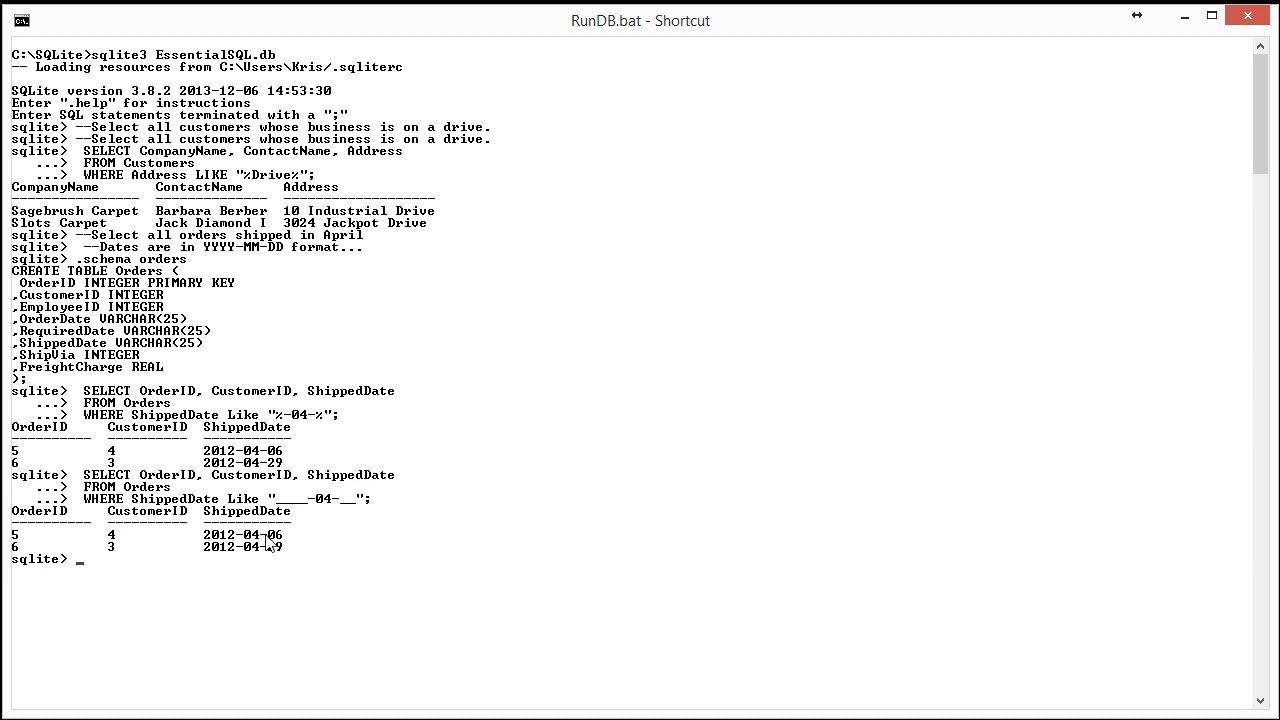
mouse_move(278, 548)
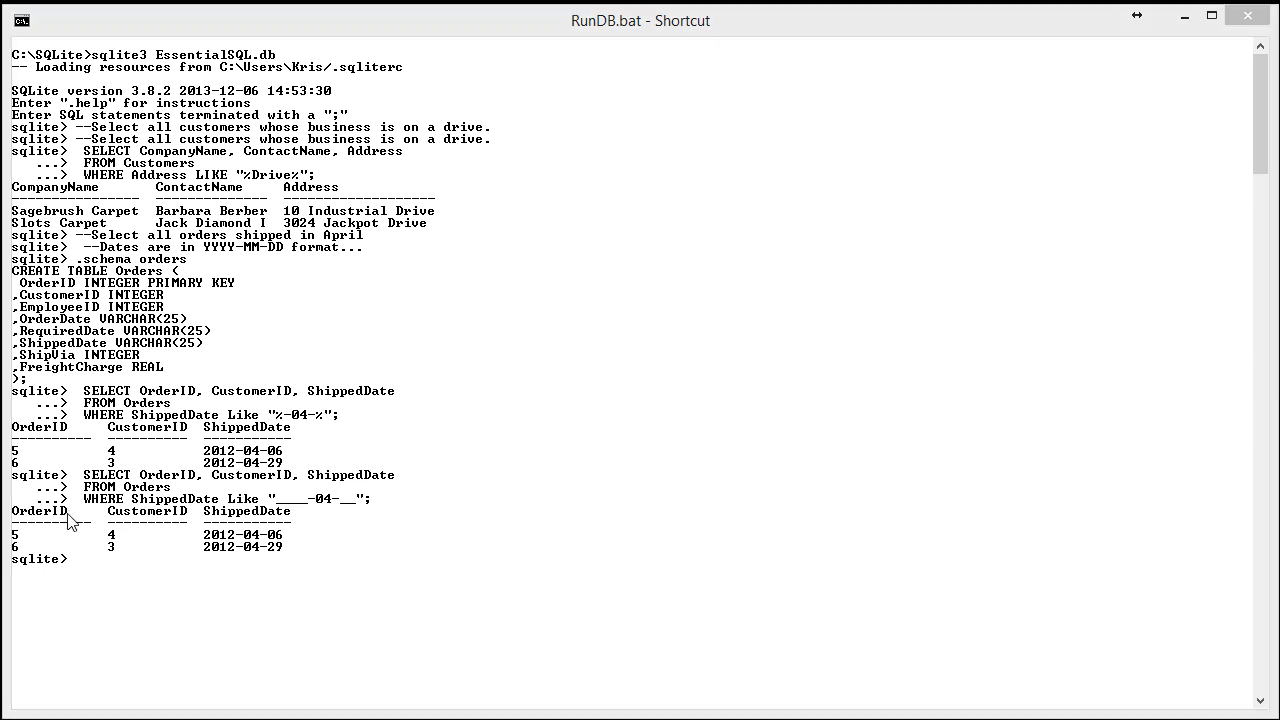
Step: Re-run the April shipments query with the '____-04-__' pattern, returning orders 5 and 6
right_click(76, 556)
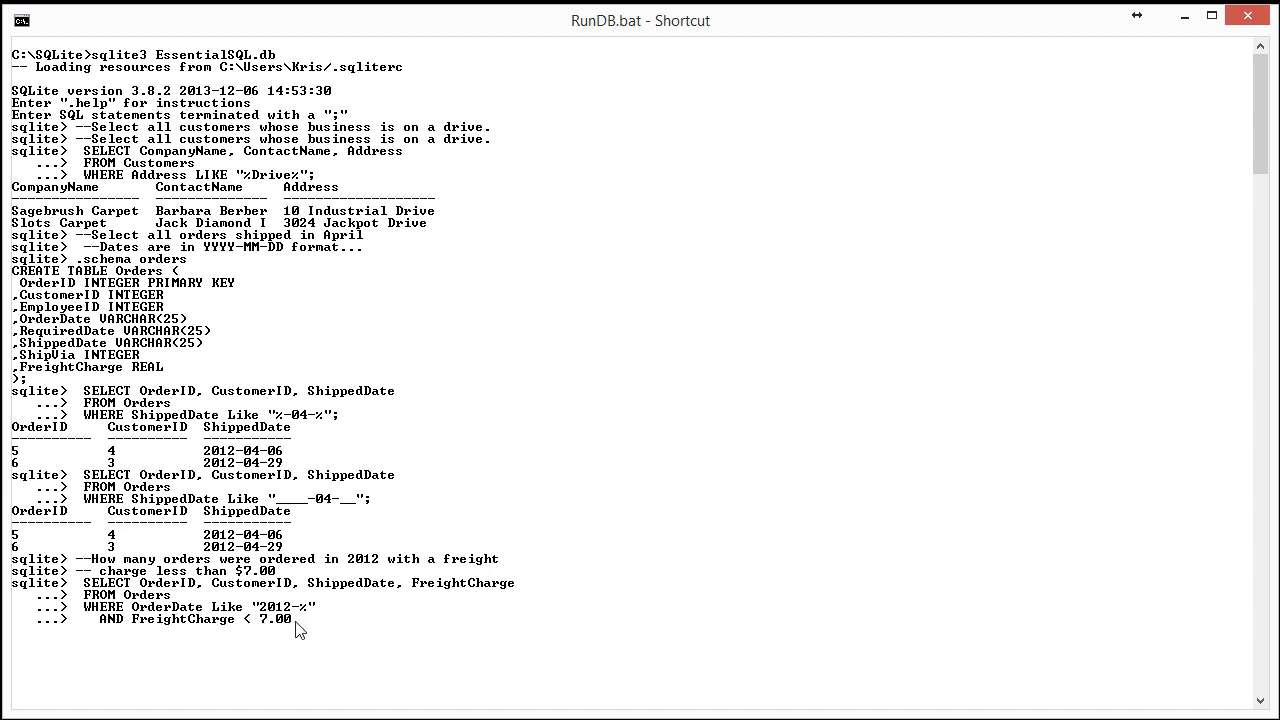
mouse_move(232, 622)
type(";")
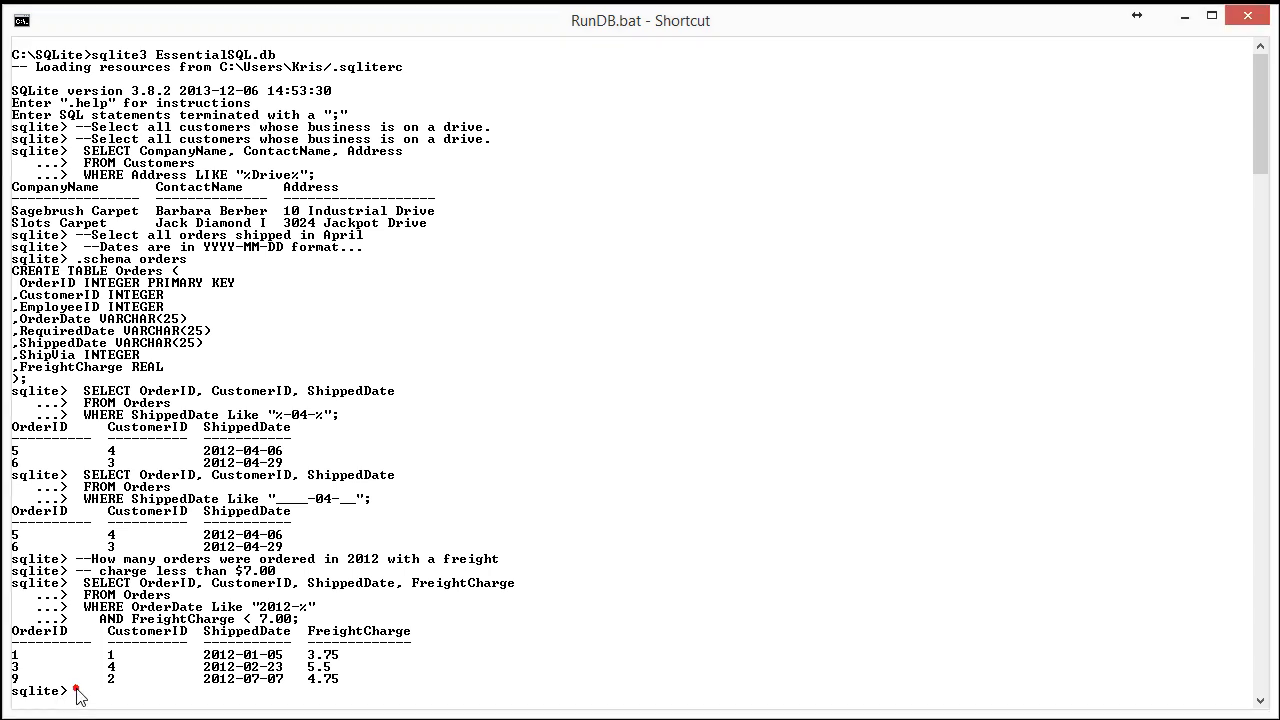
Step: Count 2012 orders with FreightCharge under 7.00, returning 3
type("SELECT Count(OrderID) FROM Orders WHERE OrderDate Like \"2012-%\" AND FreightCharge < 7.00")
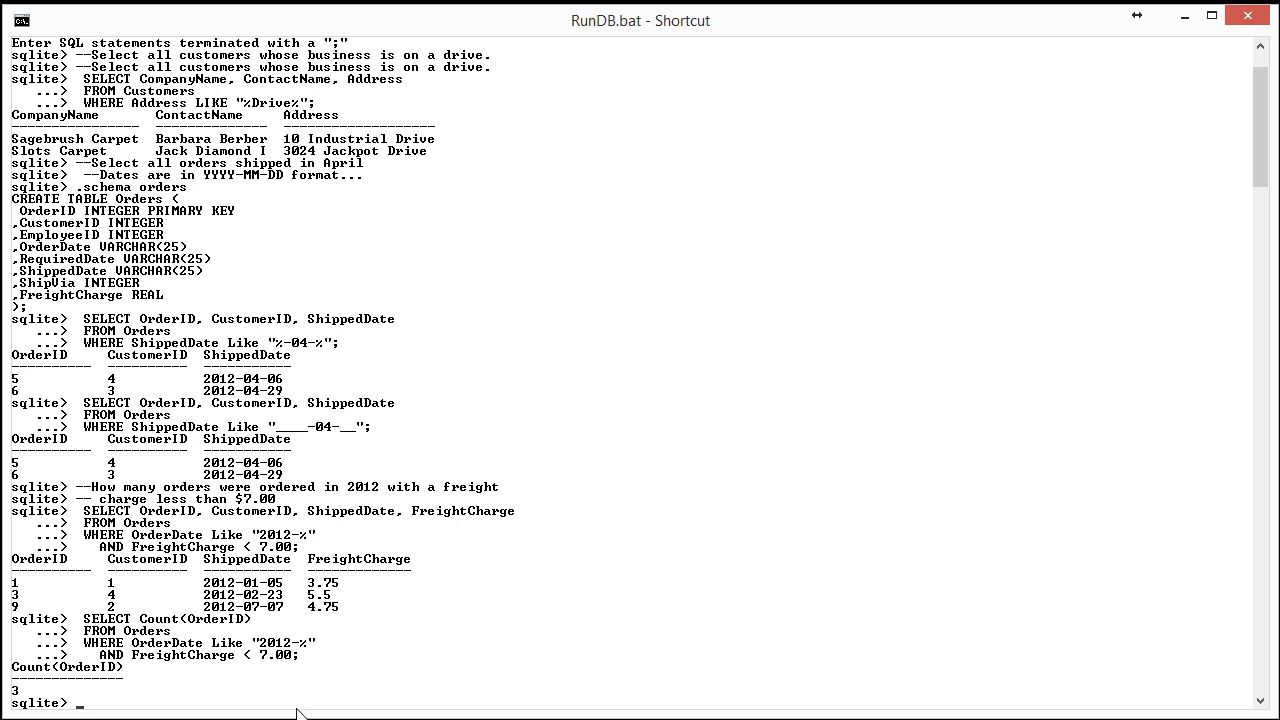
mouse_move(56, 696)
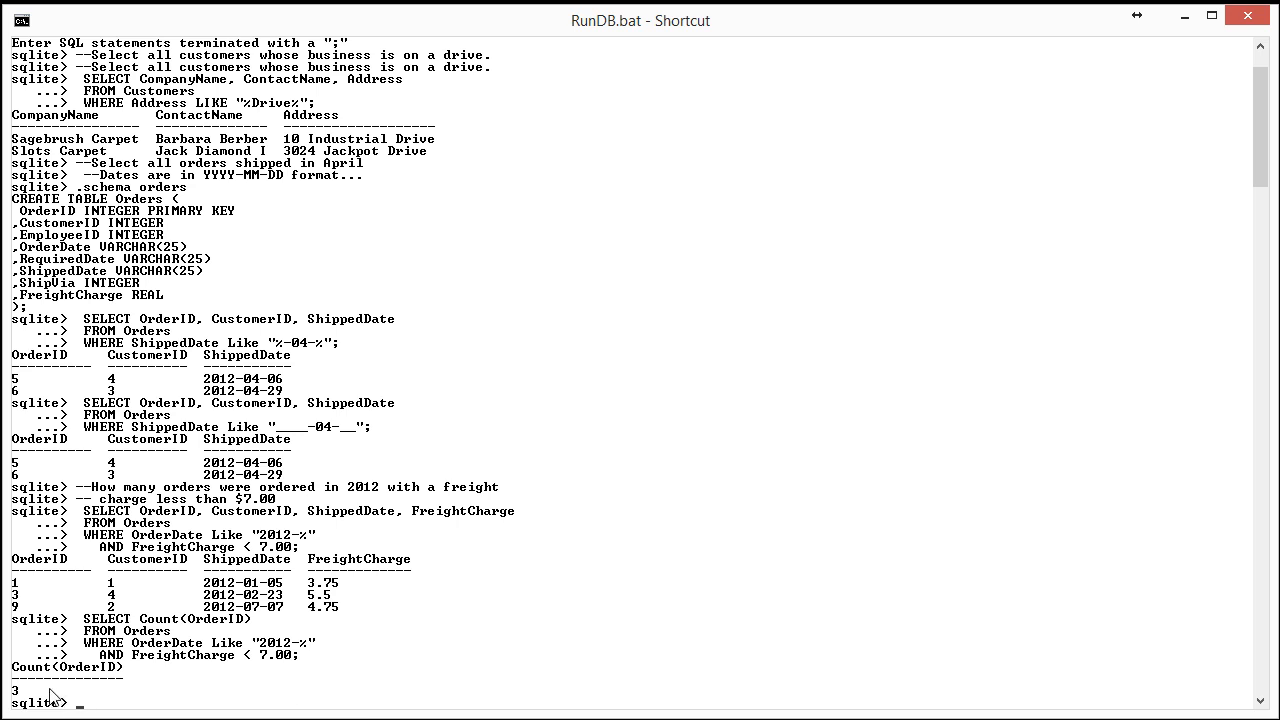
mouse_move(96, 496)
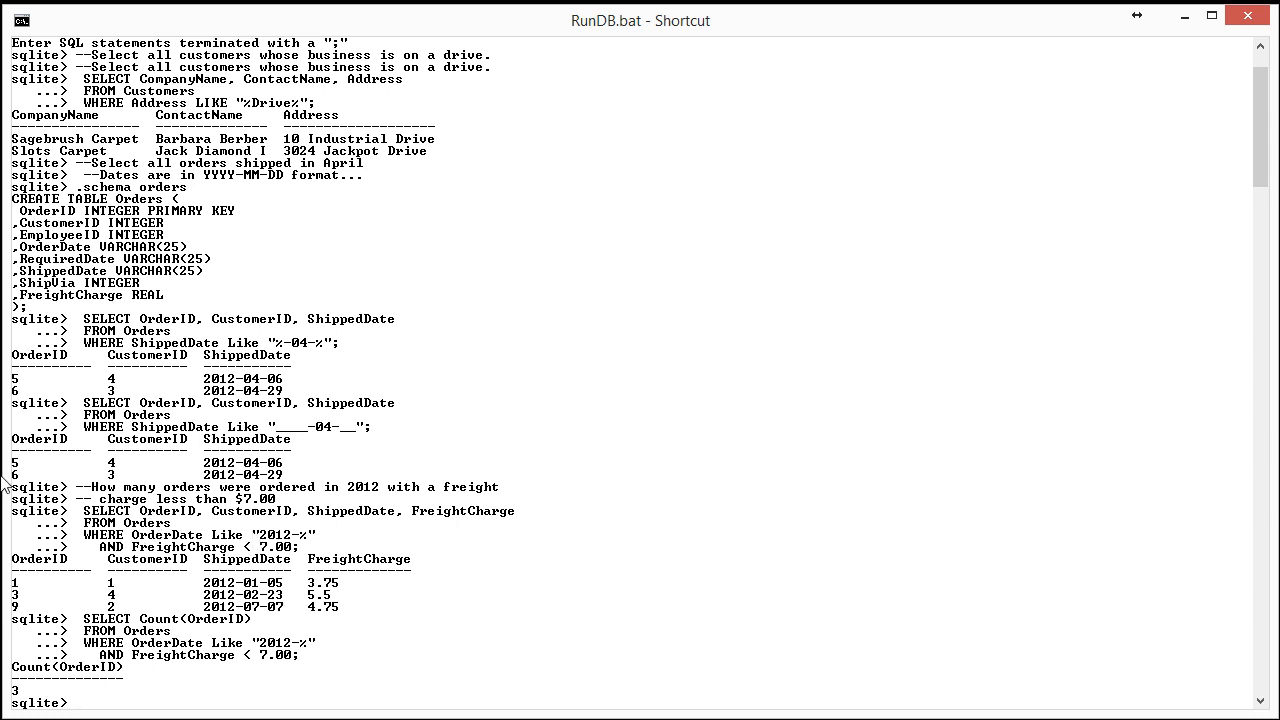
mouse_move(78, 536)
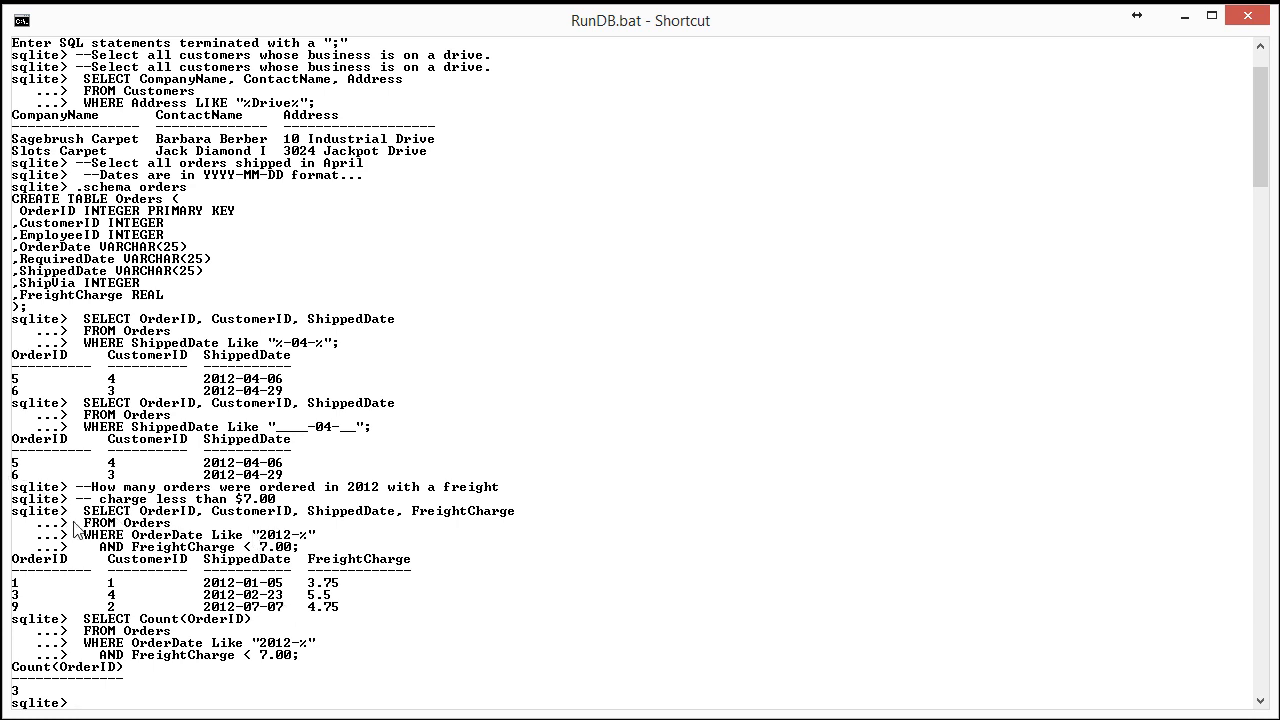
mouse_move(178, 608)
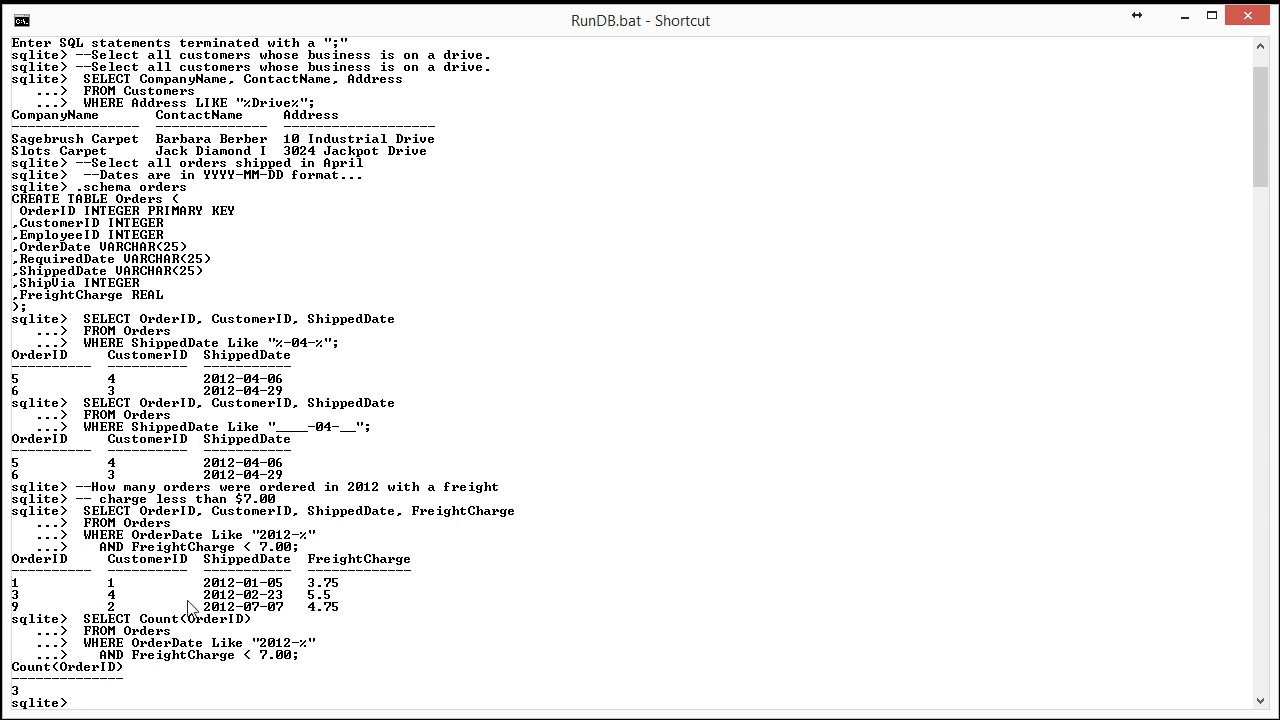
mouse_move(178, 608)
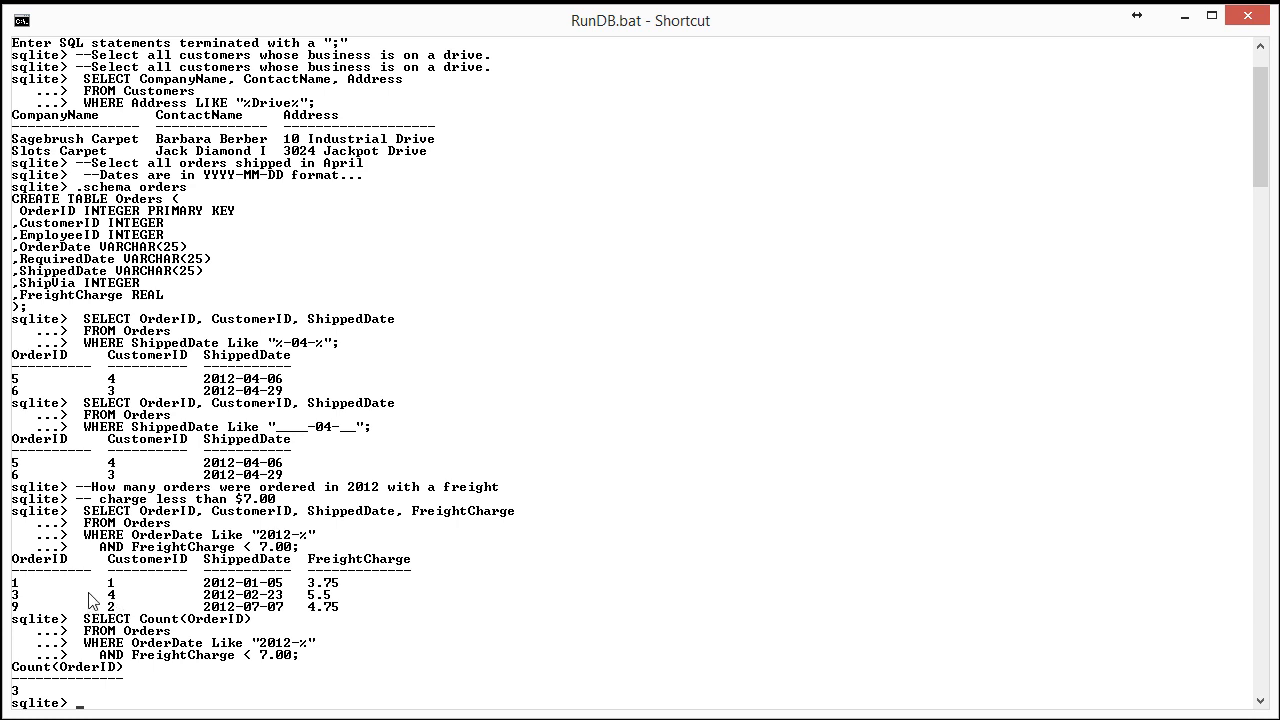
mouse_move(96, 600)
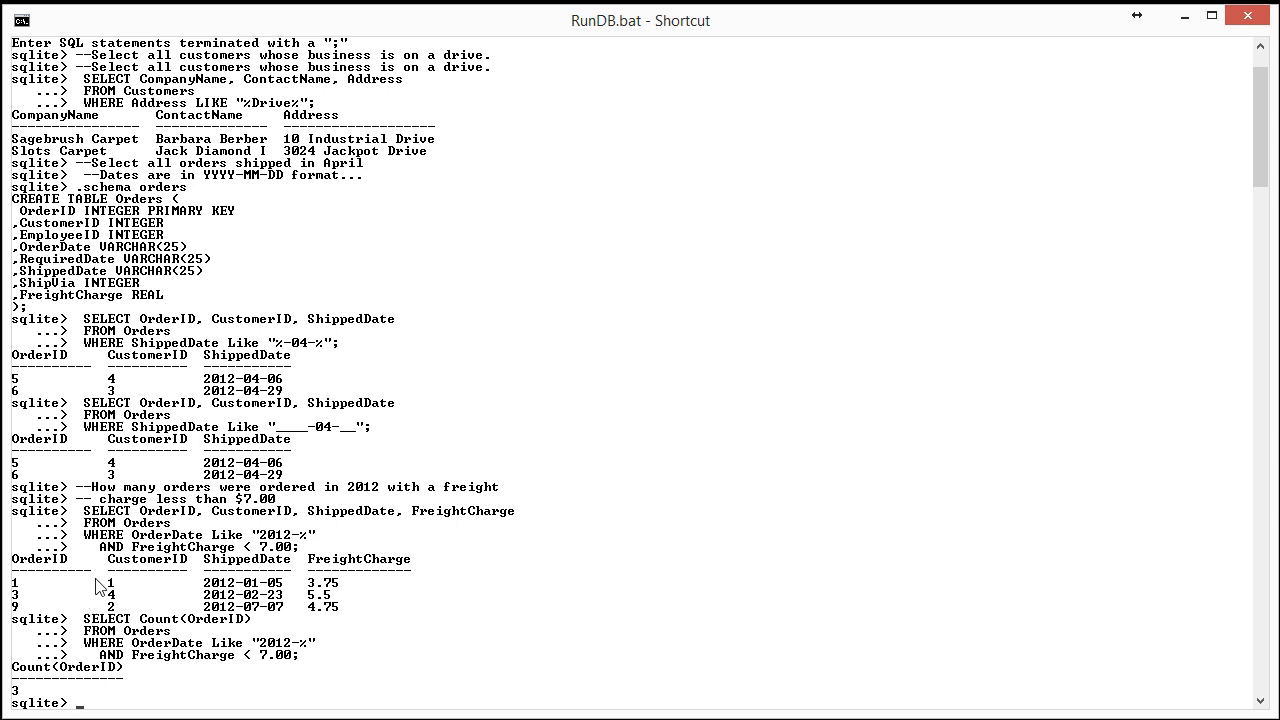